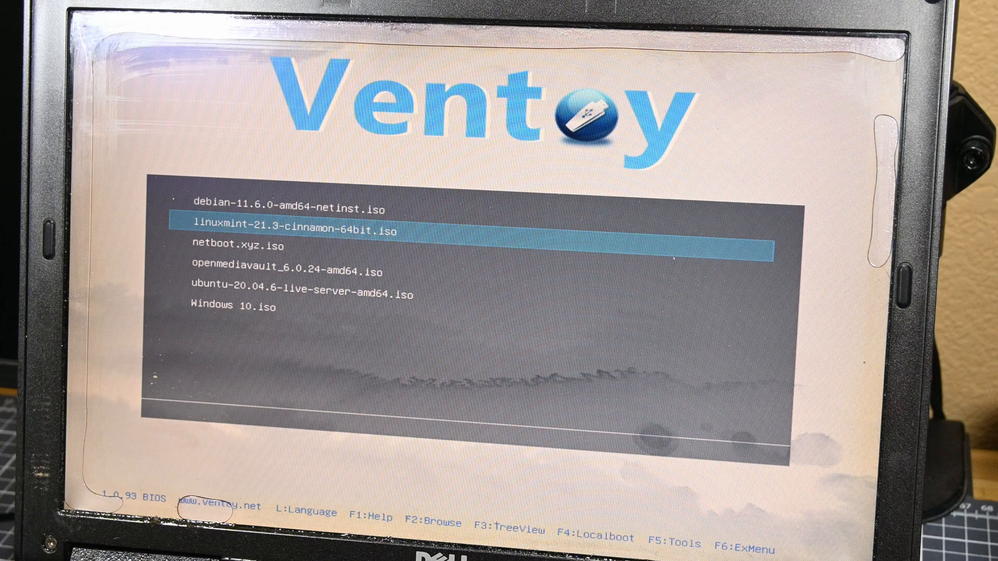
- Boot the linuxmint-21.3-cinnamon-64bit.iso image from the Ventoy menu into the live installer
{"action": "key", "text": "Enter"}
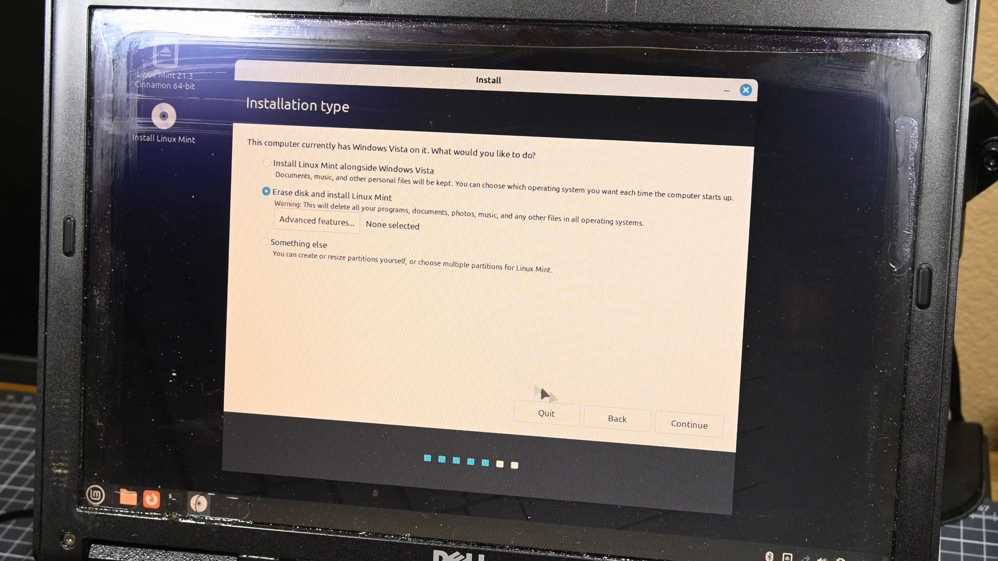
- Erase the whole 128 GB disk, start the install and confirm writing the changes
{"action": "left_click", "coordinate": [688, 424]}
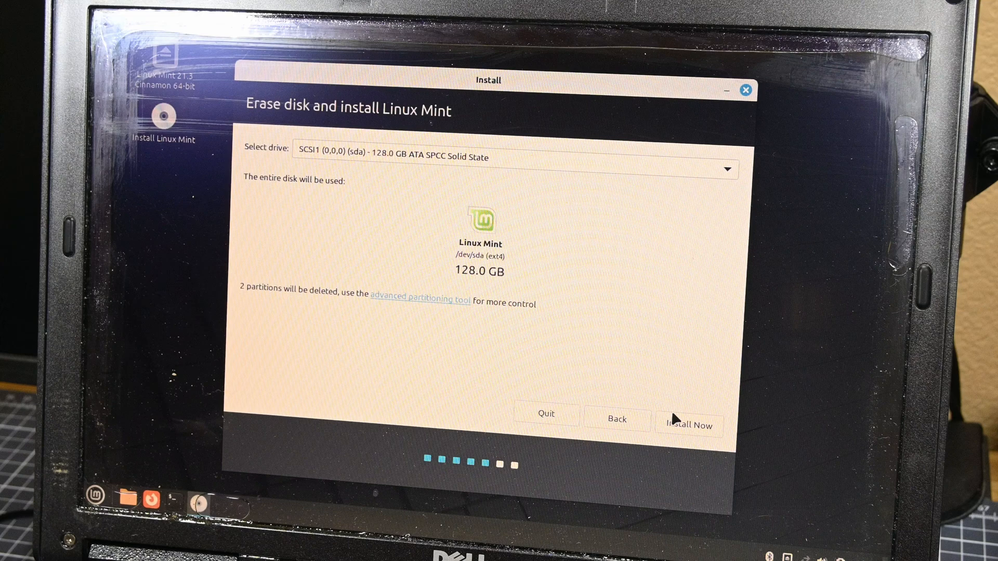
{"action": "mouse_move", "coordinate": [711, 441]}
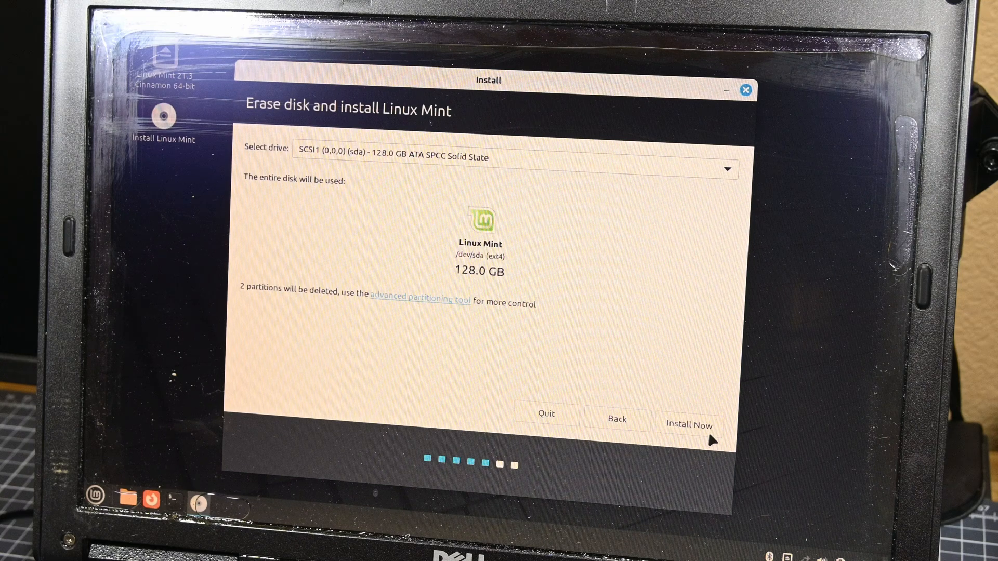
{"action": "left_click", "coordinate": [689, 424]}
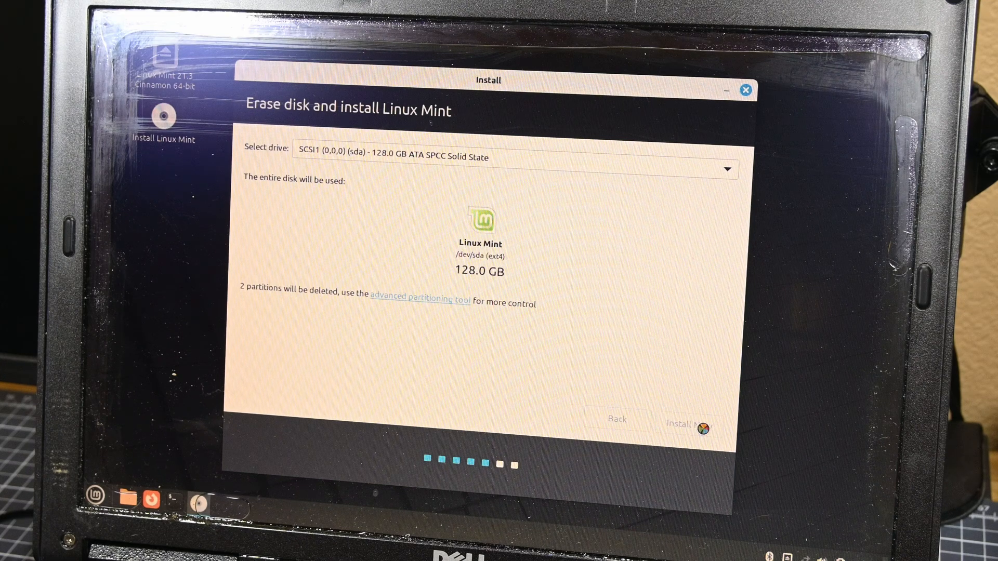
{"action": "left_click", "coordinate": [687, 420]}
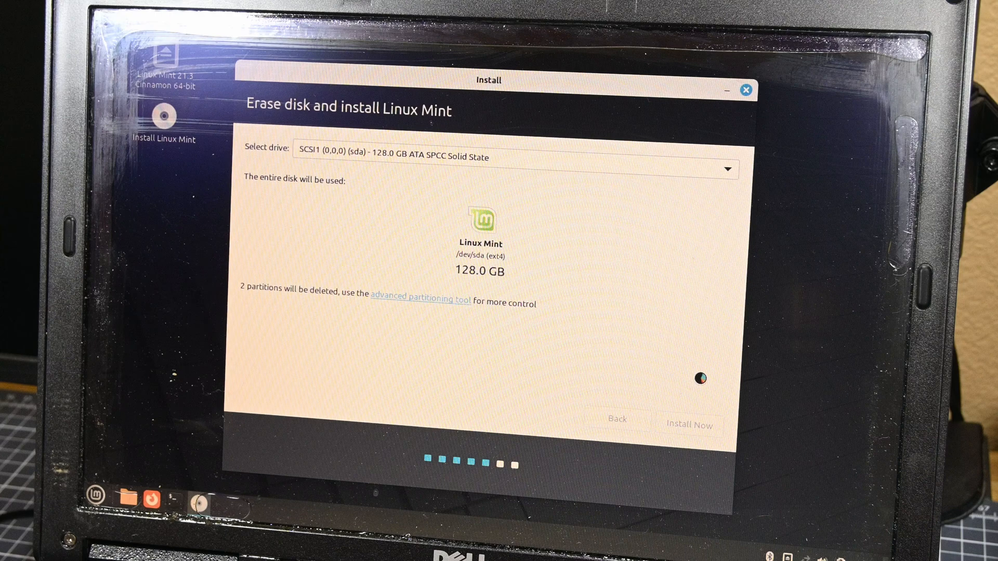
- Accept New York as the location and continue through the installer prompts
{"action": "left_click", "coordinate": [687, 424]}
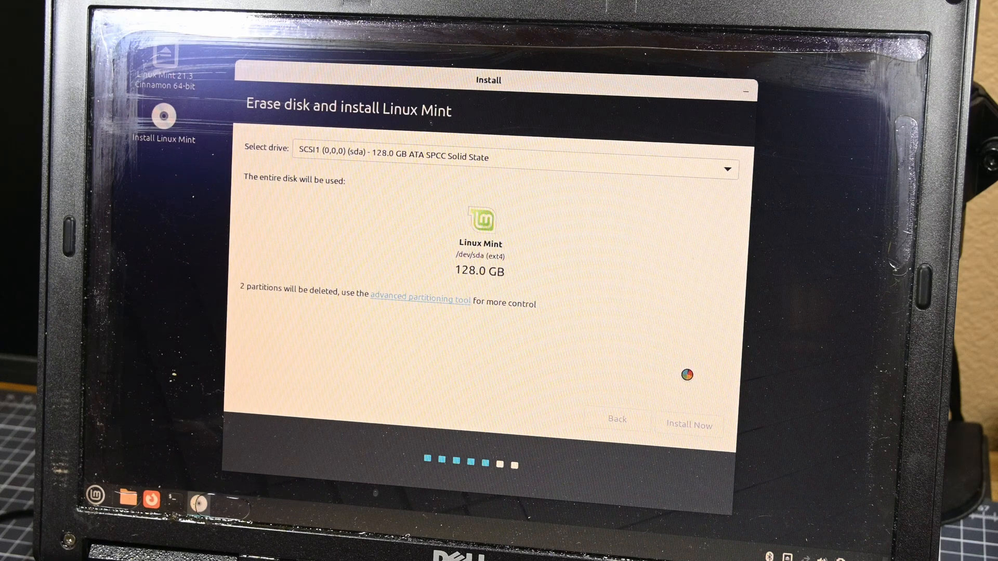
{"action": "left_click", "coordinate": [688, 424]}
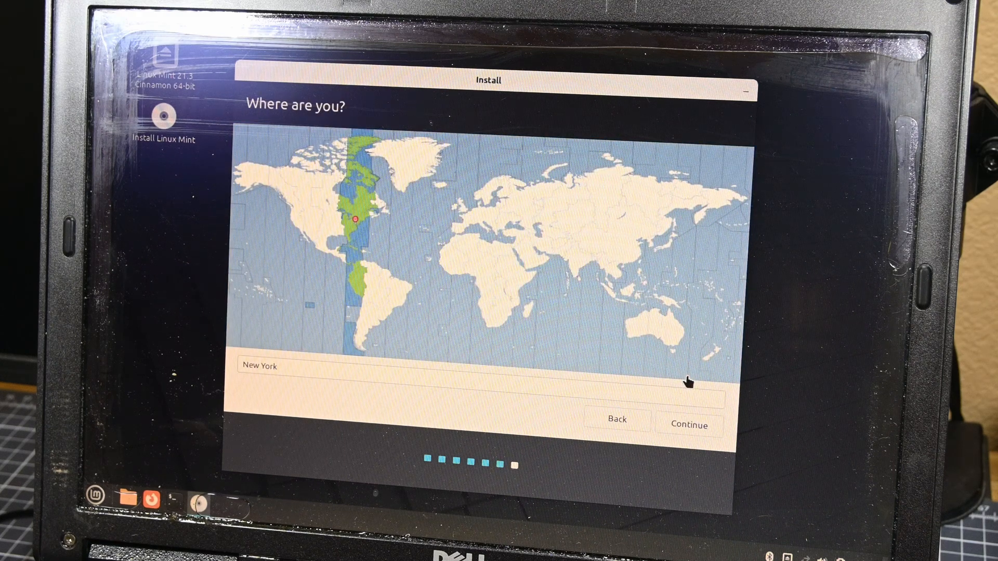
{"action": "left_click", "coordinate": [687, 424]}
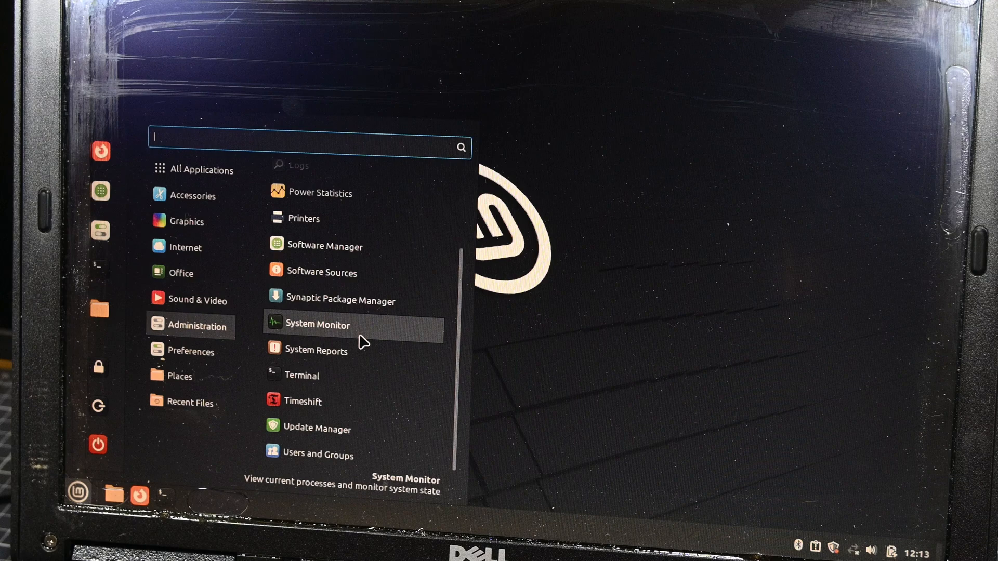
- Launch System Monitor from Administration and view the Resources usage graphs
{"action": "left_click", "coordinate": [316, 324]}
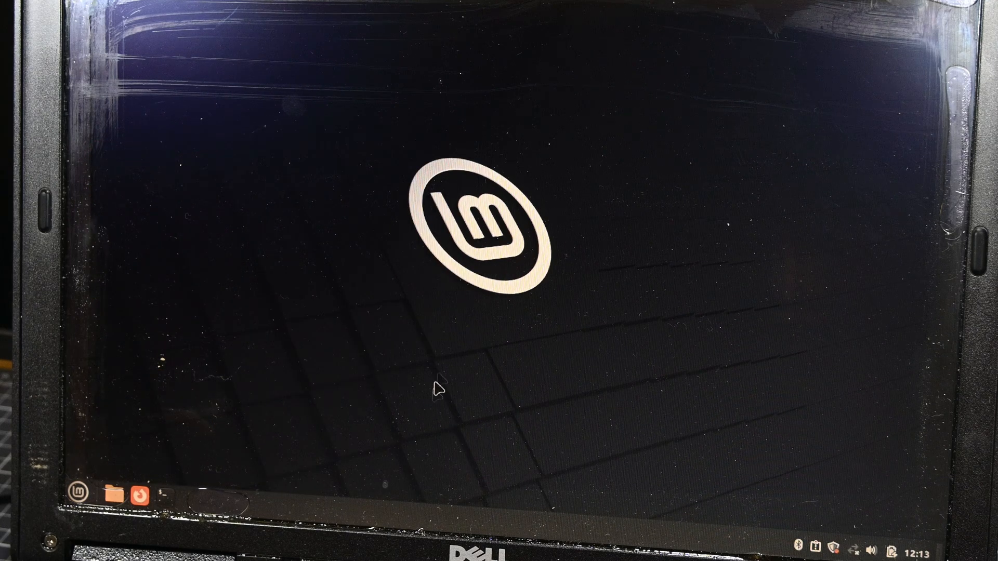
{"action": "left_click", "coordinate": [191, 495]}
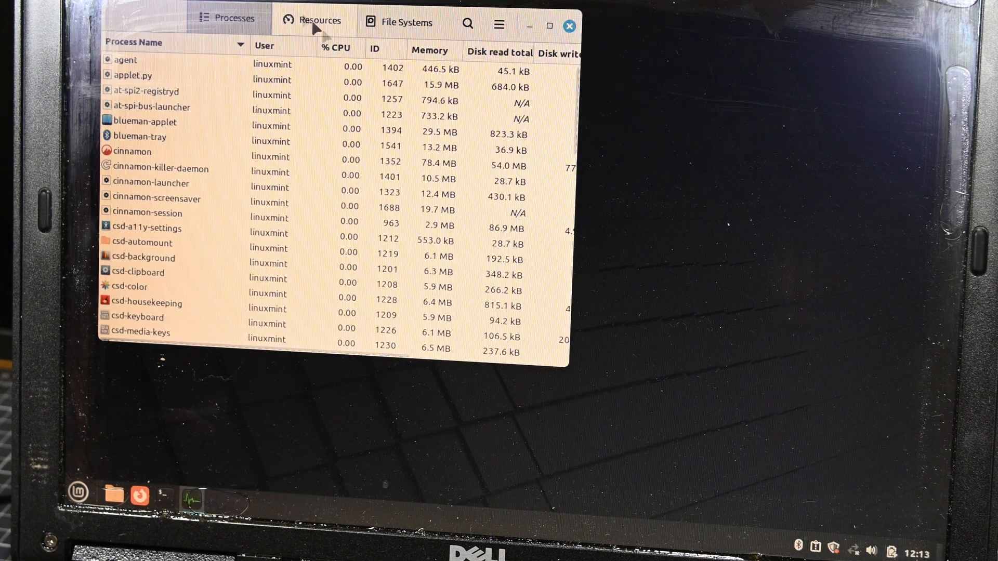
{"action": "left_click", "coordinate": [318, 21]}
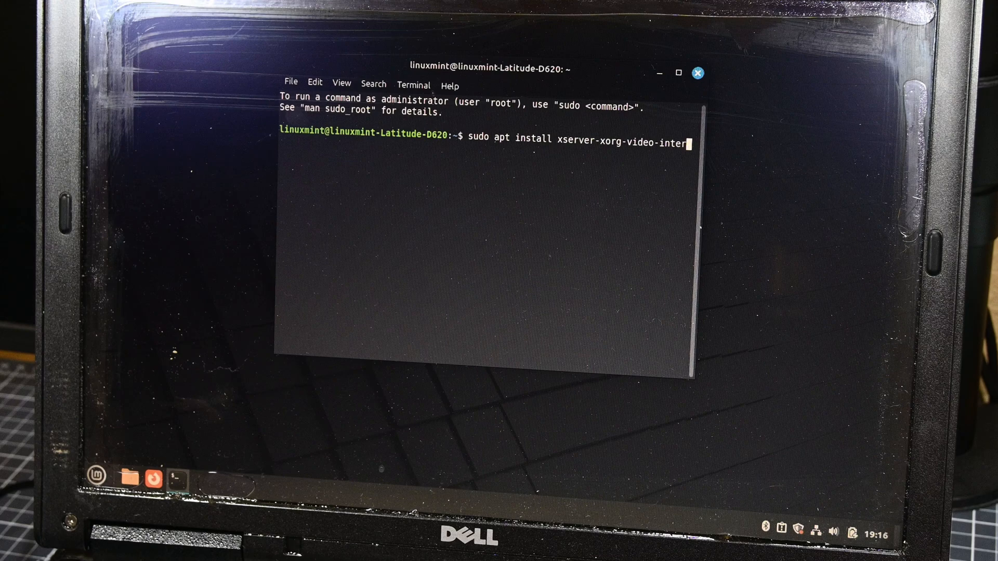
- Run 'sudo apt install xserver-xorg-video-intel' and enter the sudo password
{"action": "type", "text": "l"}
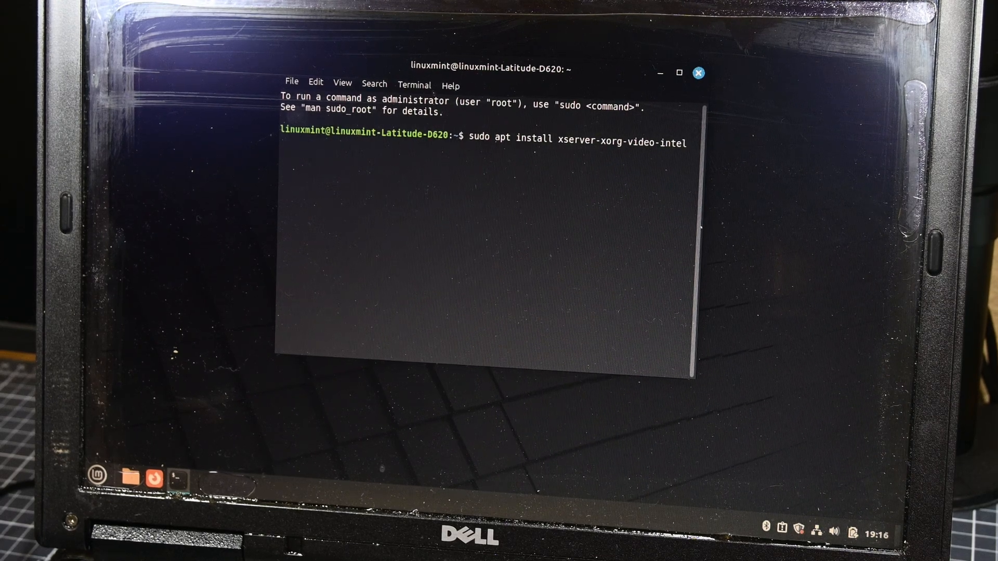
{"action": "key", "text": "Enter"}
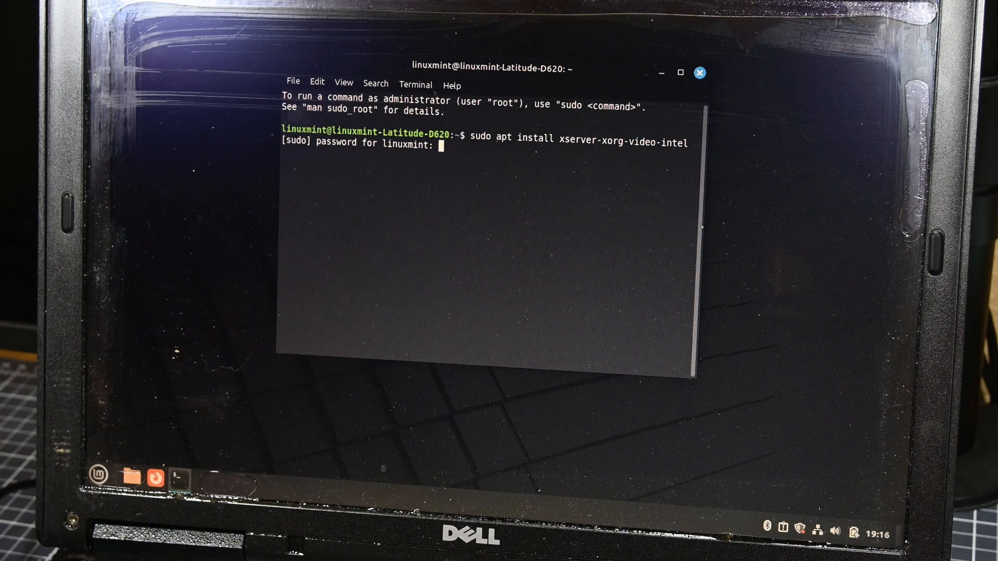
{"action": "type", "text": "password"}
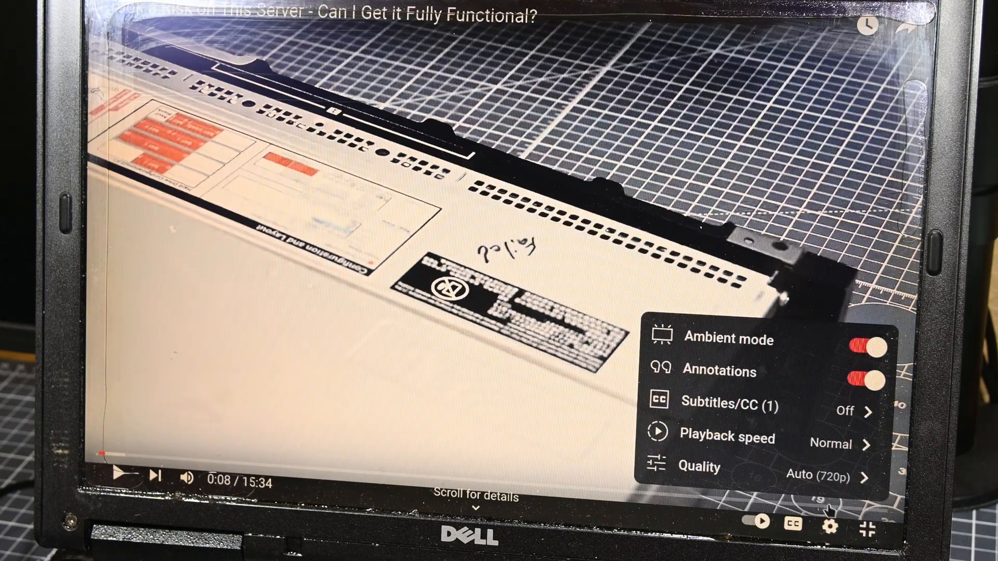
- Resume the video and show the 'Stats for nerds' overlay with resolution and dropped frames
{"action": "left_click", "coordinate": [828, 526]}
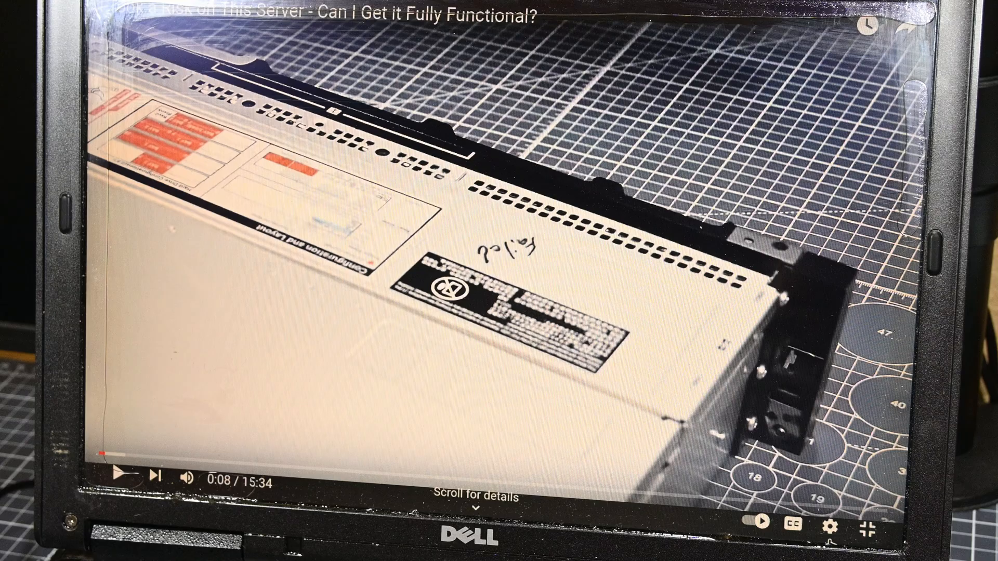
{"action": "left_click", "coordinate": [119, 474]}
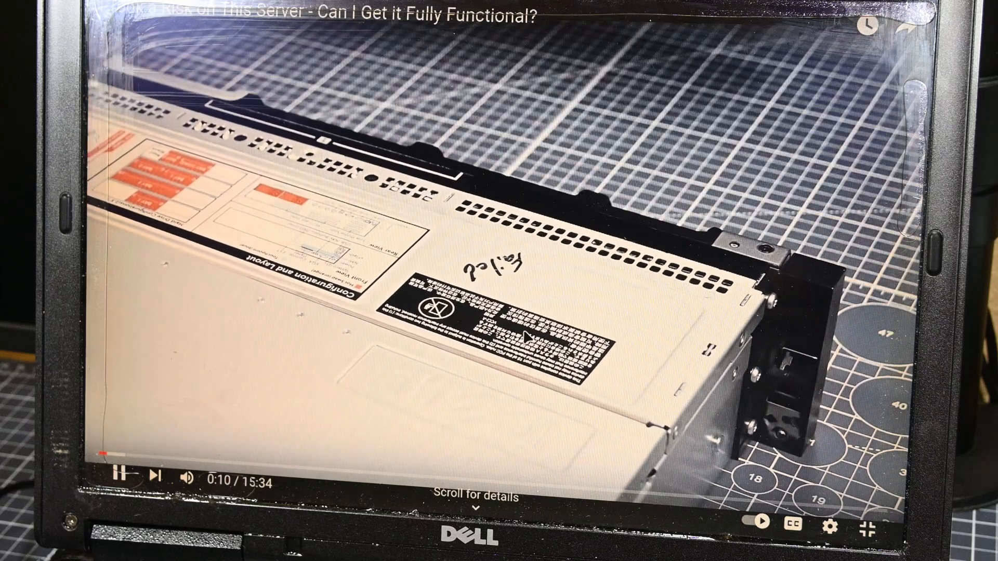
{"action": "right_click", "coordinate": [493, 342]}
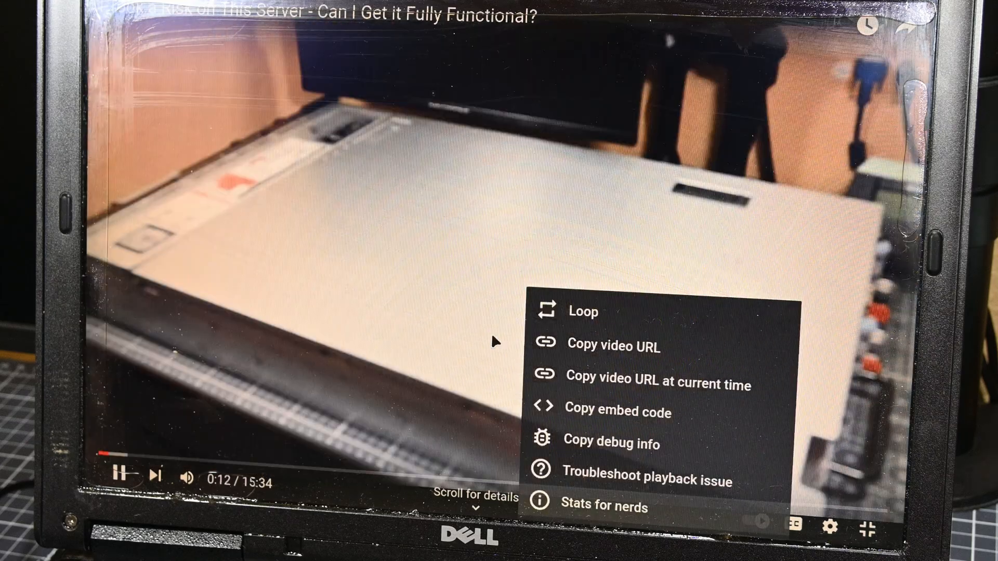
{"action": "left_click", "coordinate": [603, 507]}
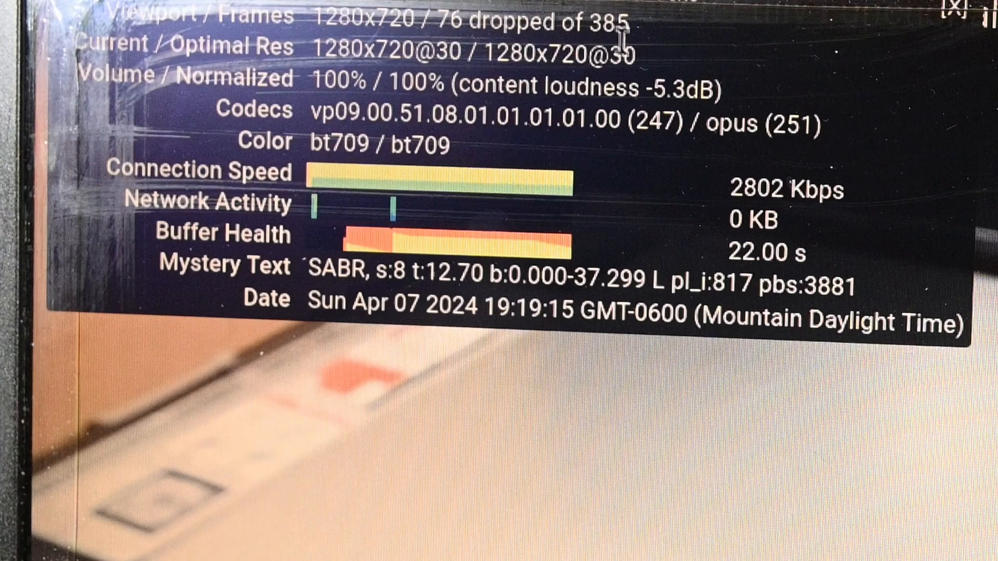
{"action": "mouse_move", "coordinate": [459, 70]}
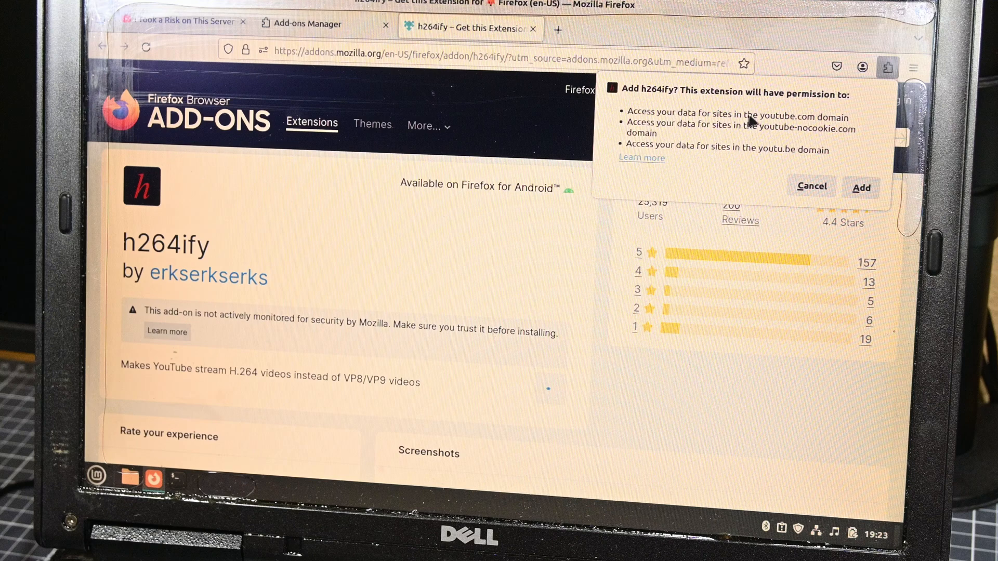
{"action": "mouse_move", "coordinate": [789, 134]}
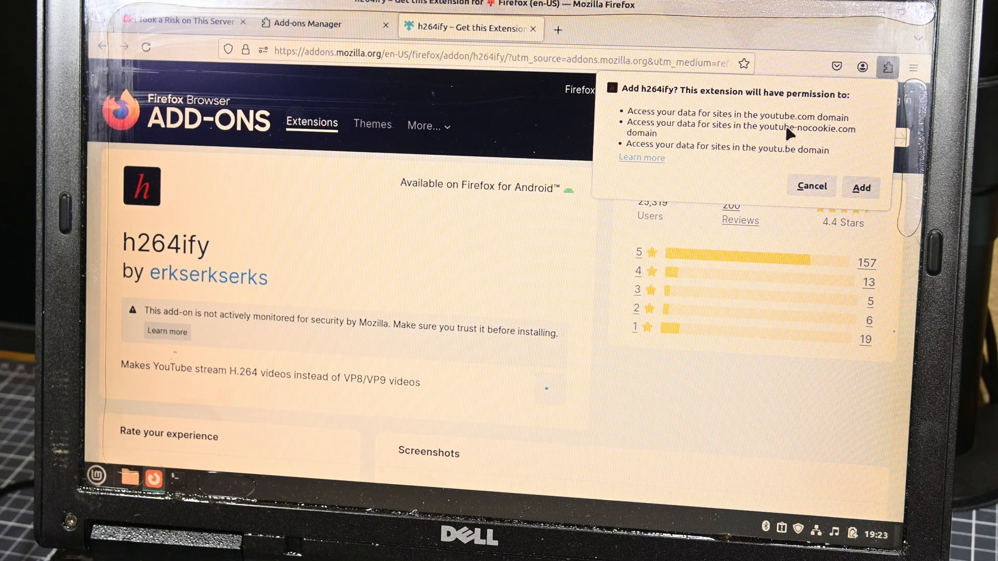
{"action": "mouse_move", "coordinate": [822, 153]}
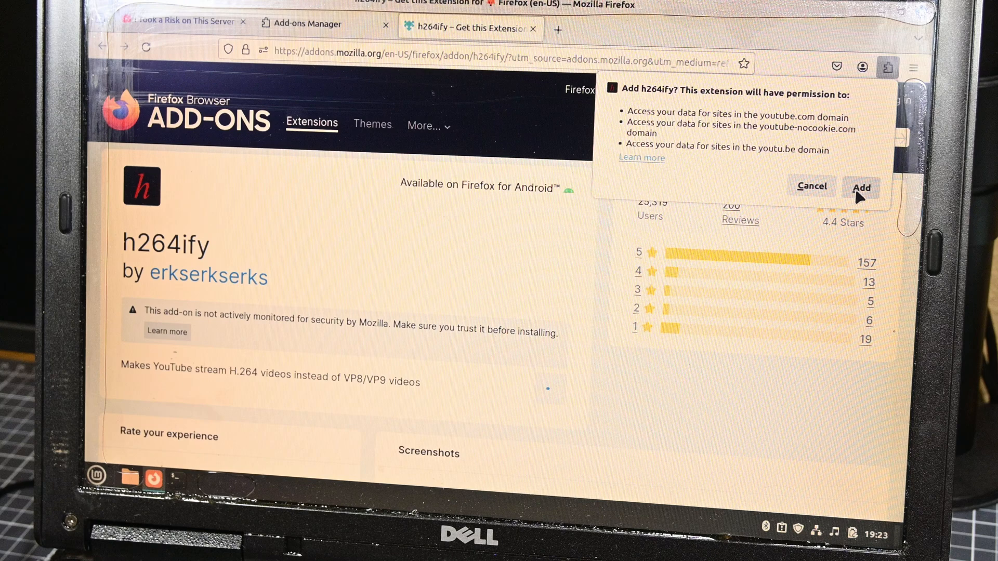
- Approve adding the h264ify extension in Firefox's permissions prompt
{"action": "left_click", "coordinate": [861, 187]}
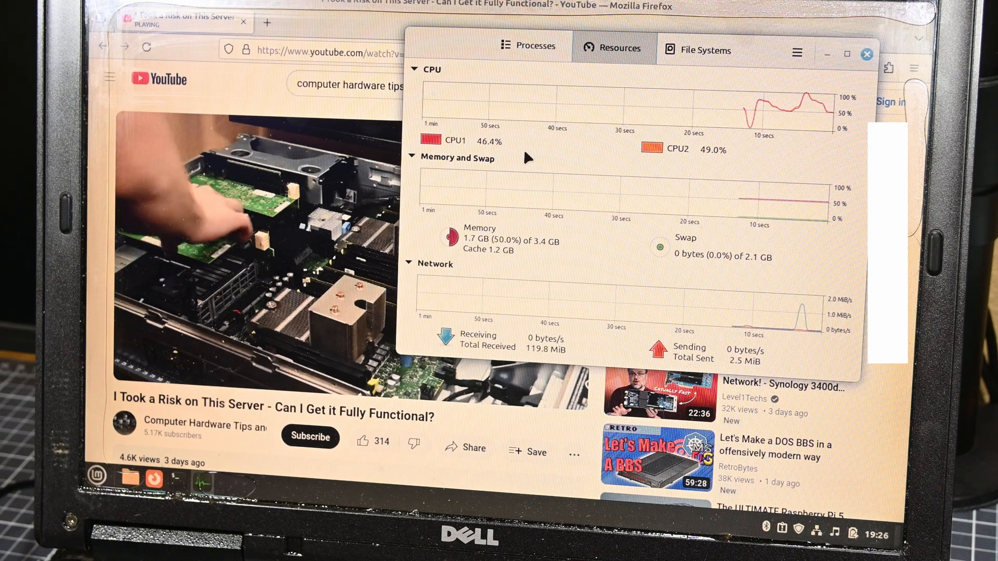
- Close System Monitor after checking the ~46–49% CPU load, returning to the Amazon tabs
{"action": "left_click", "coordinate": [866, 54]}
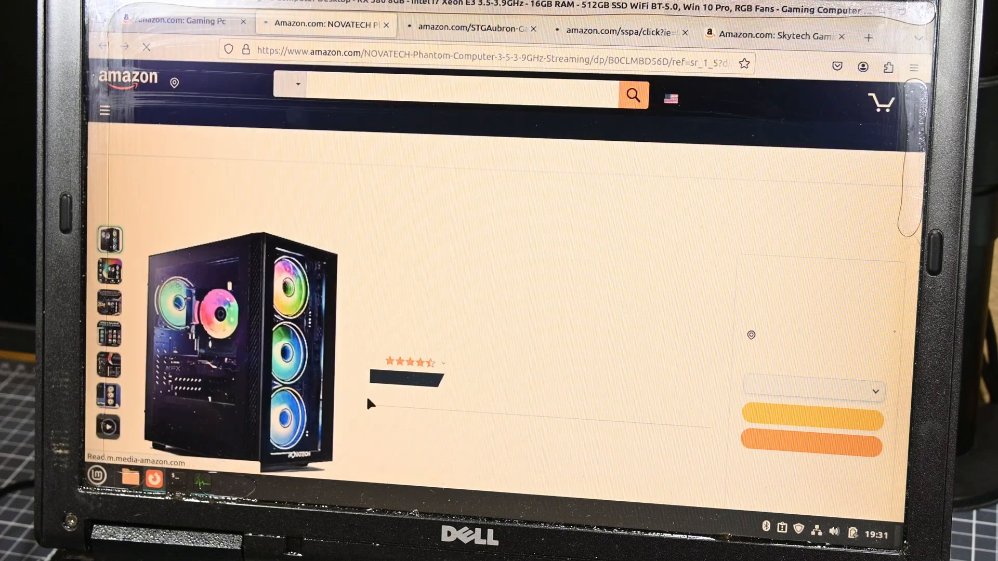
- Scroll the Novatech gaming PC listing and switch between the other Amazon product tabs
{"action": "scroll", "scroll_direction": "down", "scroll_amount": 3}
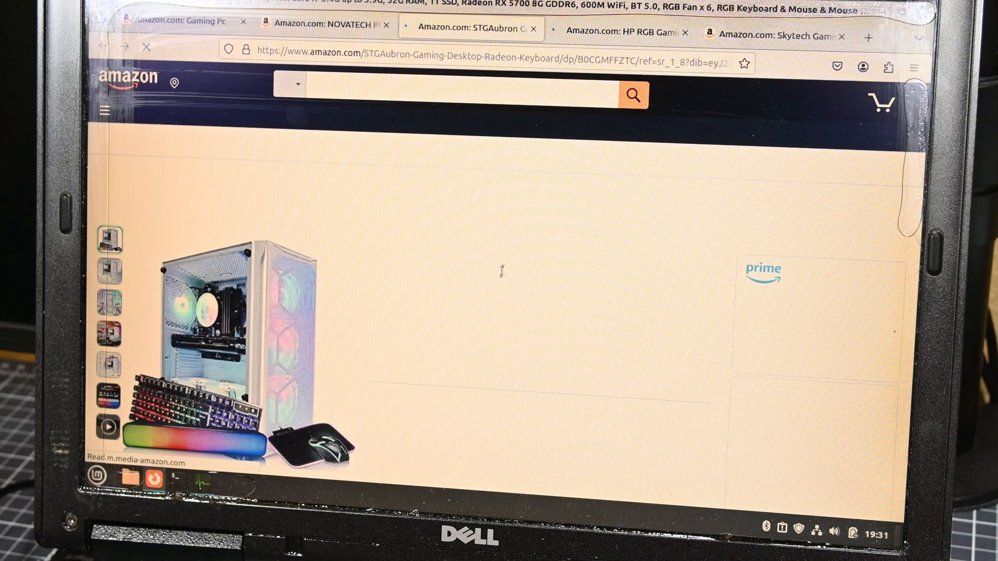
{"action": "scroll", "scroll_direction": "down", "scroll_amount": 3}
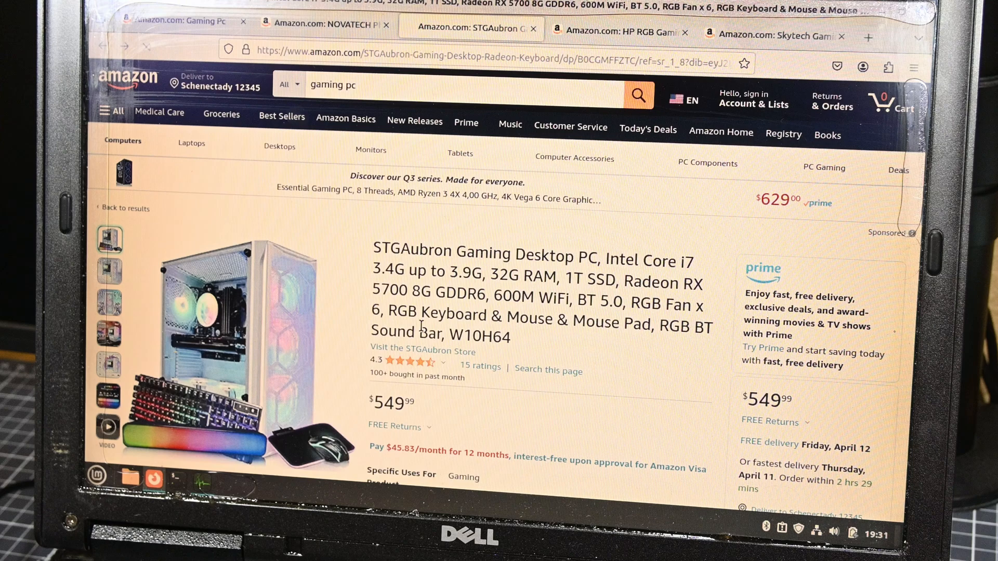
{"action": "left_click", "coordinate": [622, 30]}
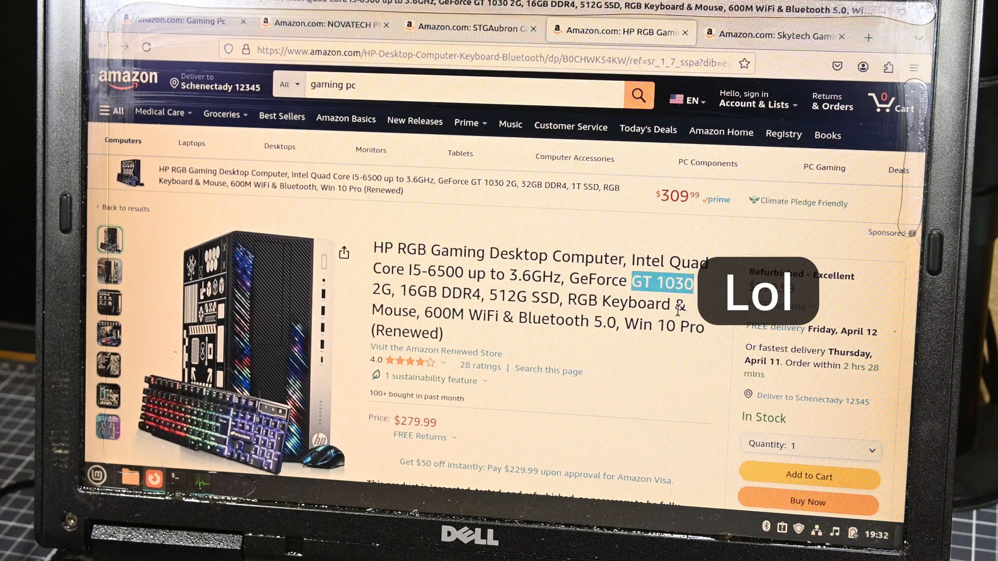
{"action": "left_click", "coordinate": [773, 36]}
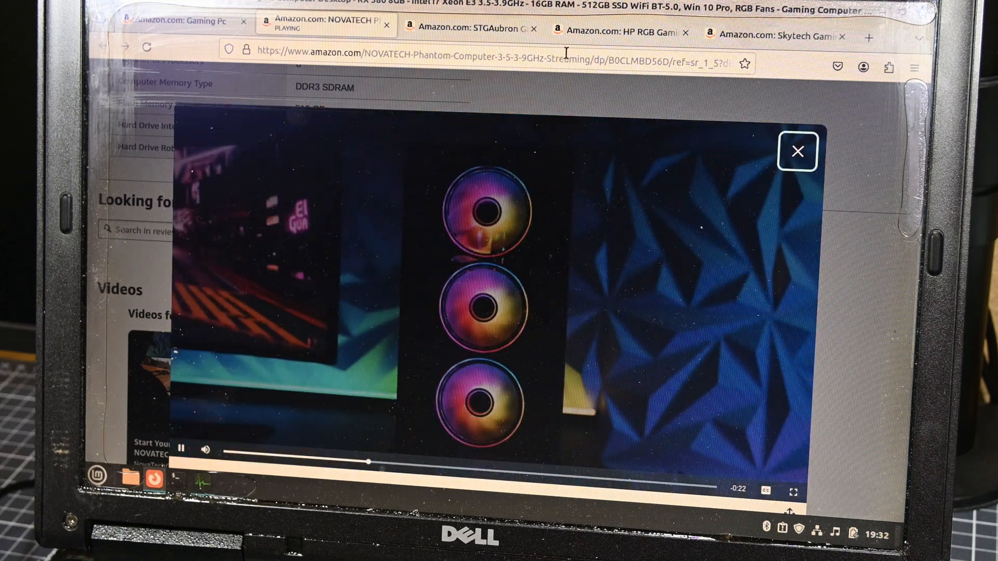
- Return to the HP RGB gaming desktop listing and scroll through it to related products
{"action": "left_click", "coordinate": [797, 152]}
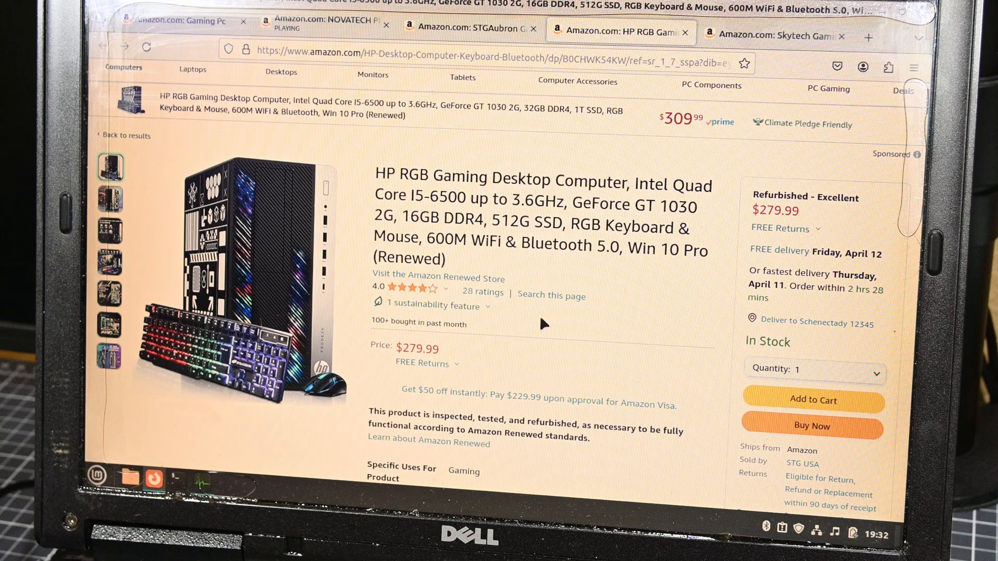
{"action": "scroll", "scroll_direction": "down", "scroll_amount": 3}
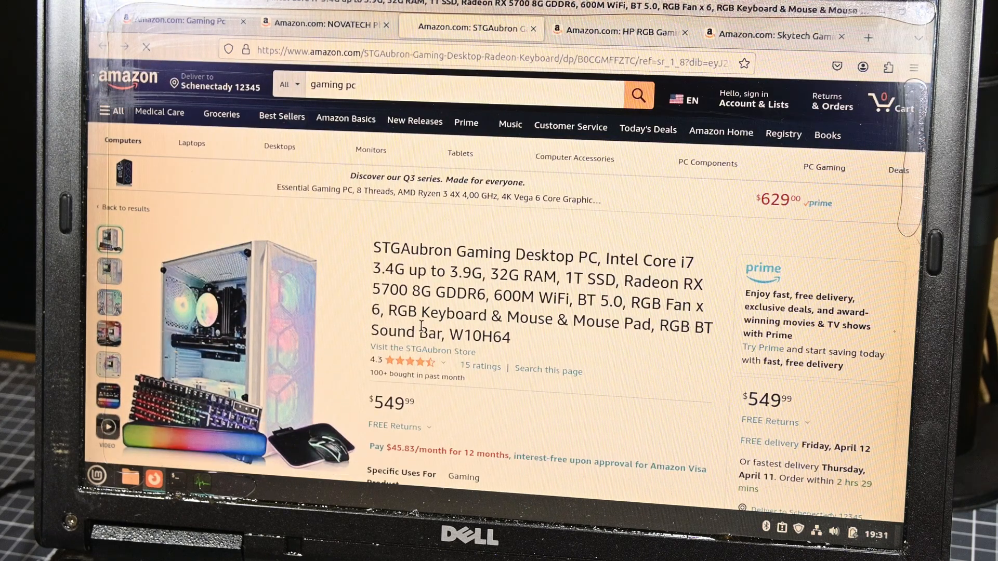
{"action": "scroll", "scroll_direction": "down", "scroll_amount": 3}
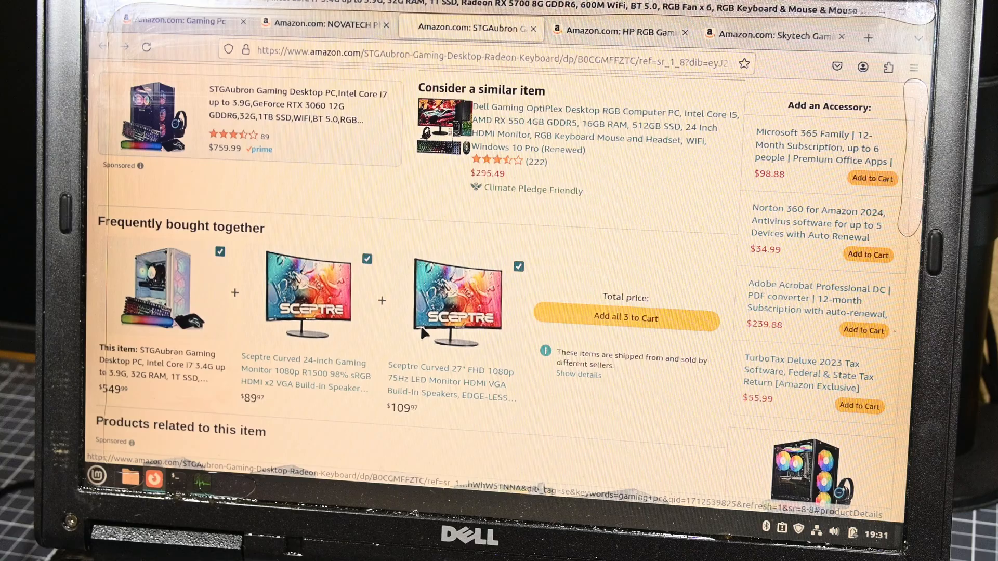
{"action": "scroll", "scroll_direction": "down", "scroll_amount": 3}
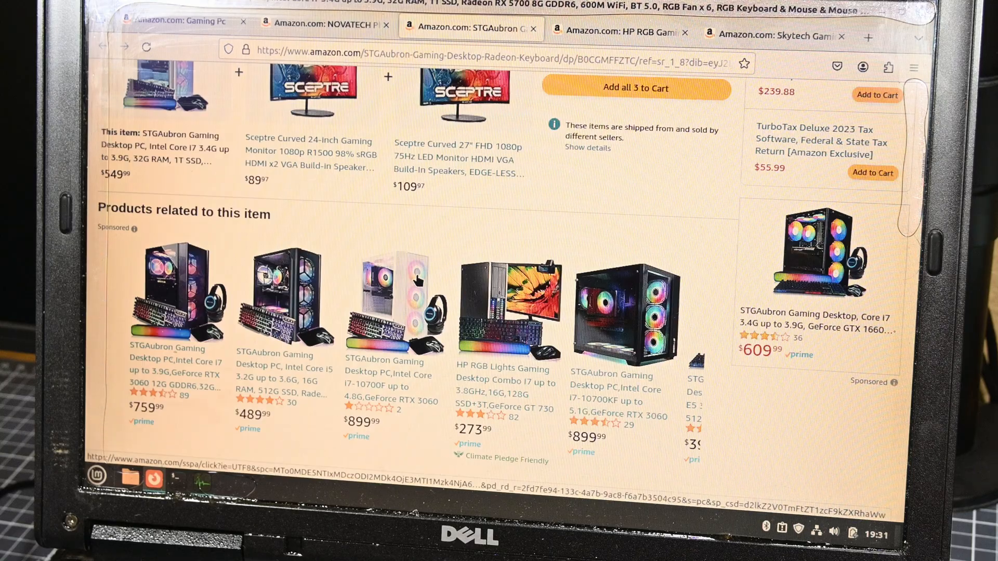
{"action": "scroll", "scroll_direction": "up", "scroll_amount": 3}
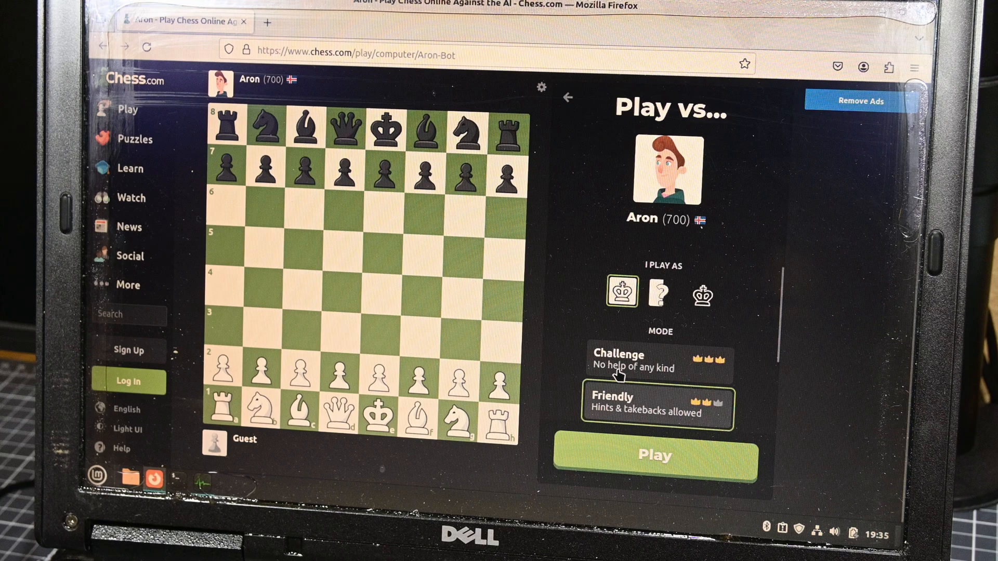
- Start a no-help Challenge game against the Aron bot and advance the king's pawn from e2
{"action": "left_click", "coordinate": [659, 363]}
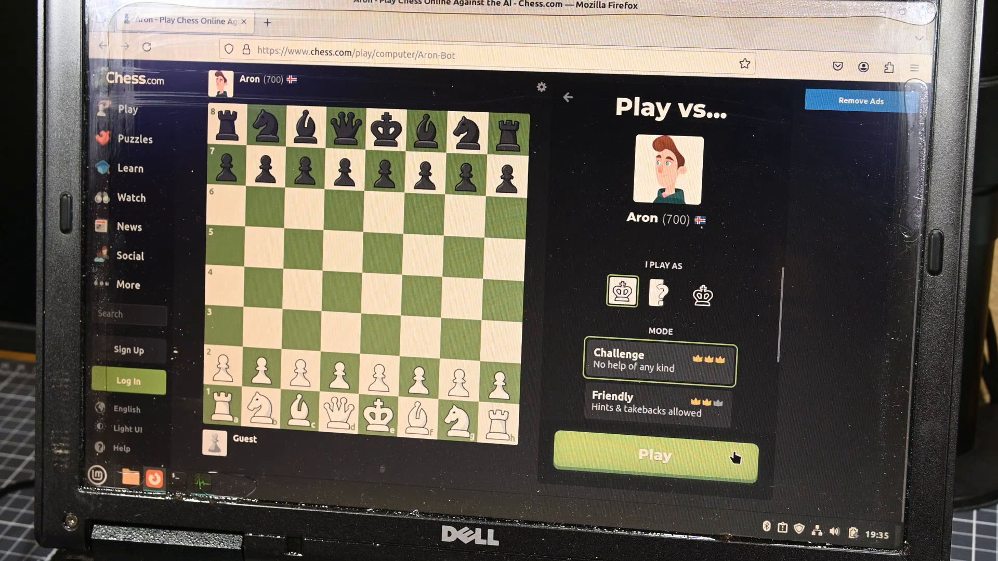
{"action": "left_click", "coordinate": [653, 454]}
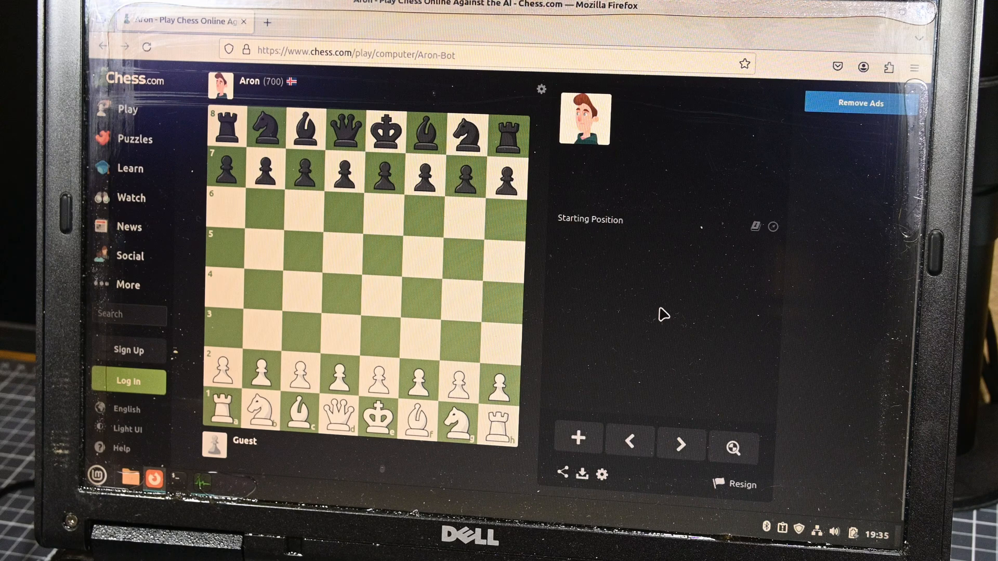
{"action": "mouse_move", "coordinate": [385, 376]}
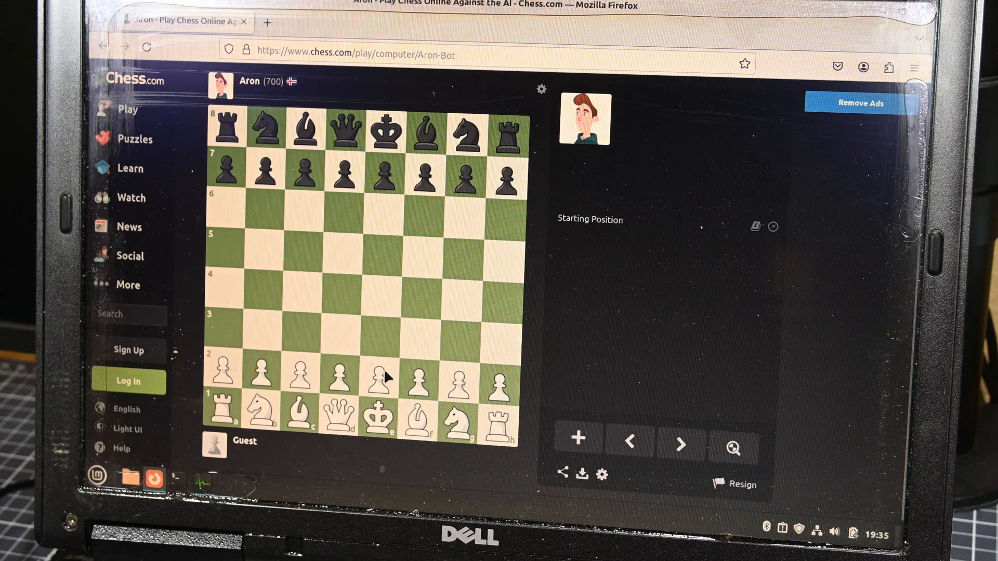
{"action": "left_click", "coordinate": [377, 379]}
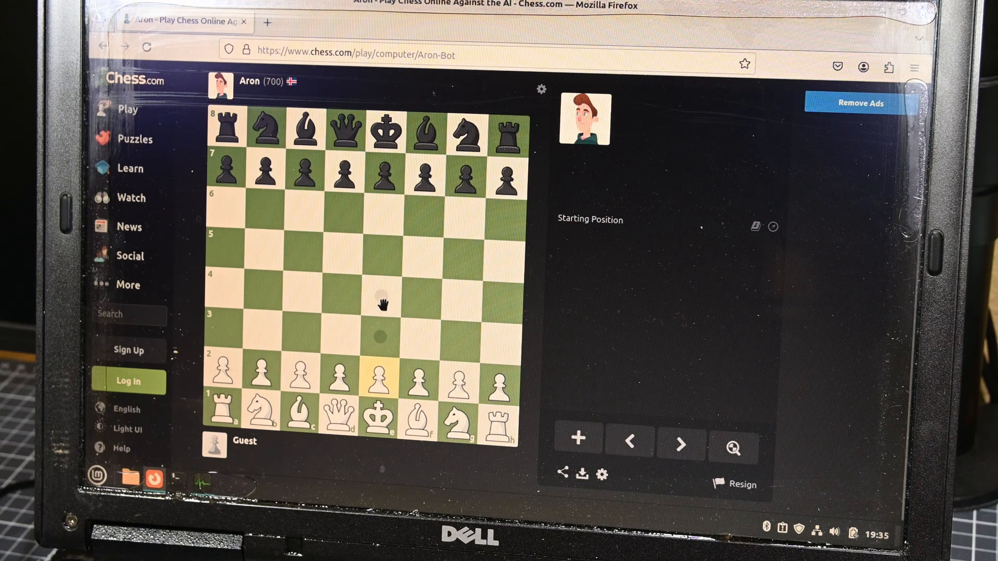
{"action": "left_click", "coordinate": [379, 294]}
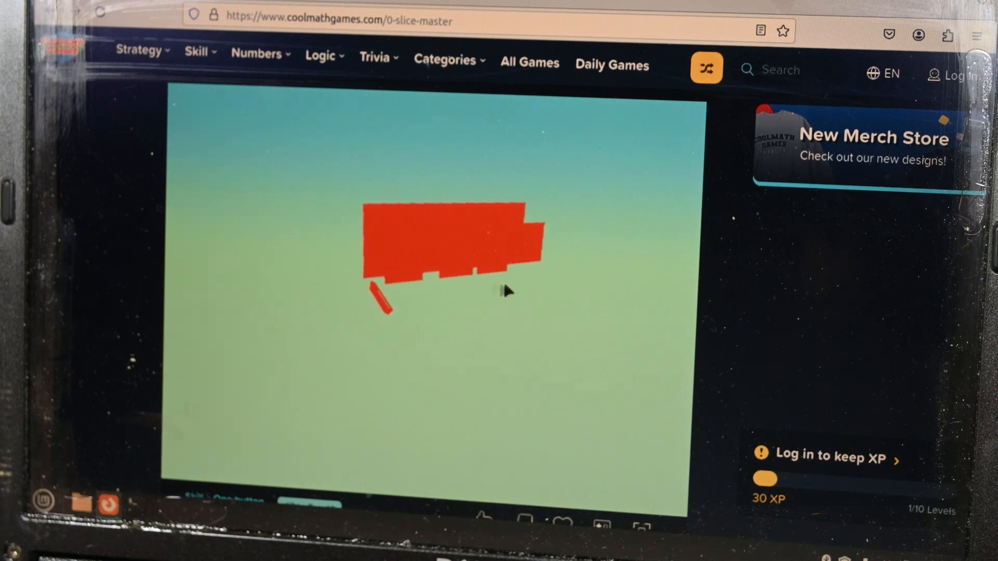
- Scroll the Coolmath Games page to play the first level of Slice Master
{"action": "scroll", "scroll_direction": "down", "scroll_amount": 3}
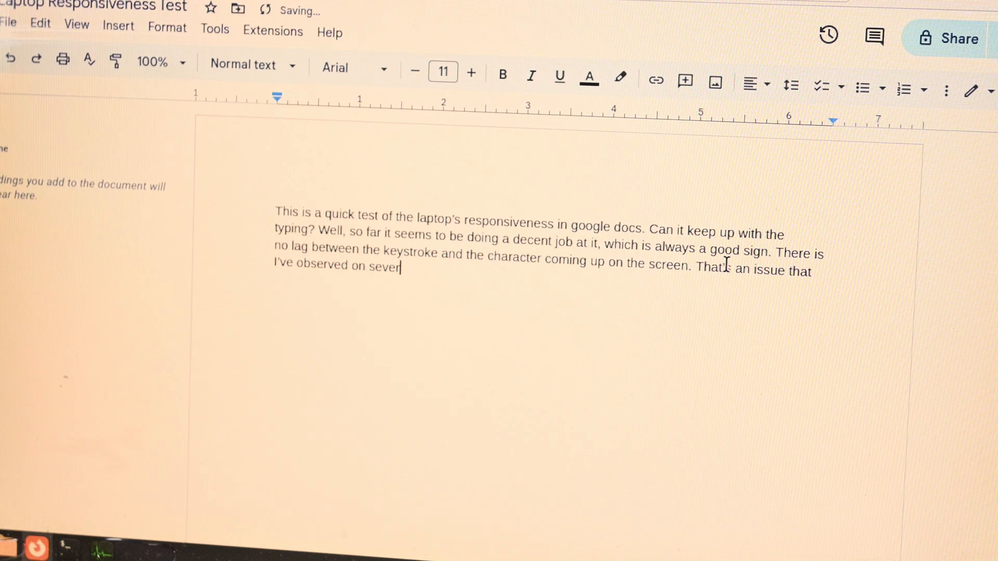
- Note no typing lag in the Docs paragraph and advance the Competency Test slides
{"action": "type", "text": "al chea"}
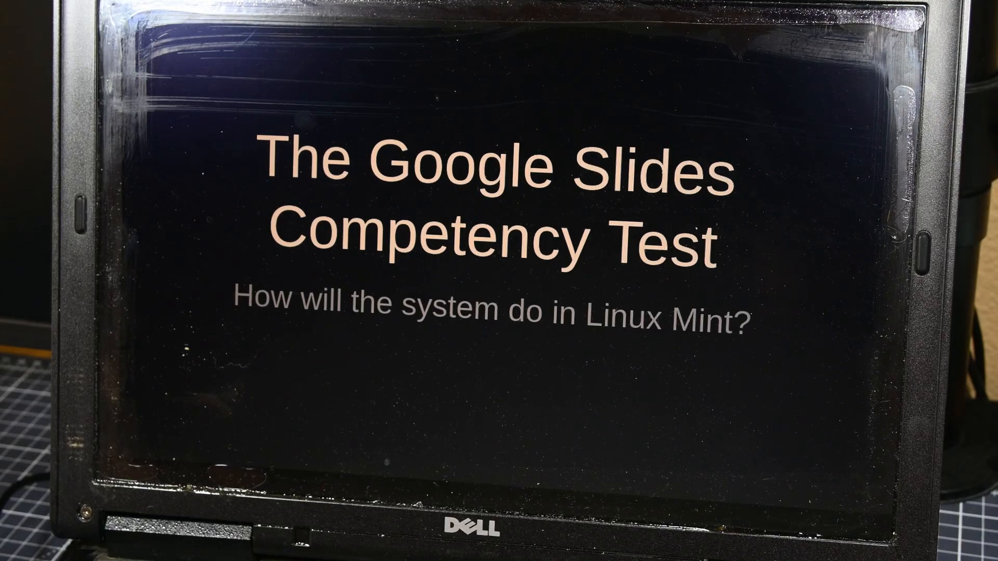
{"action": "key", "text": "Right"}
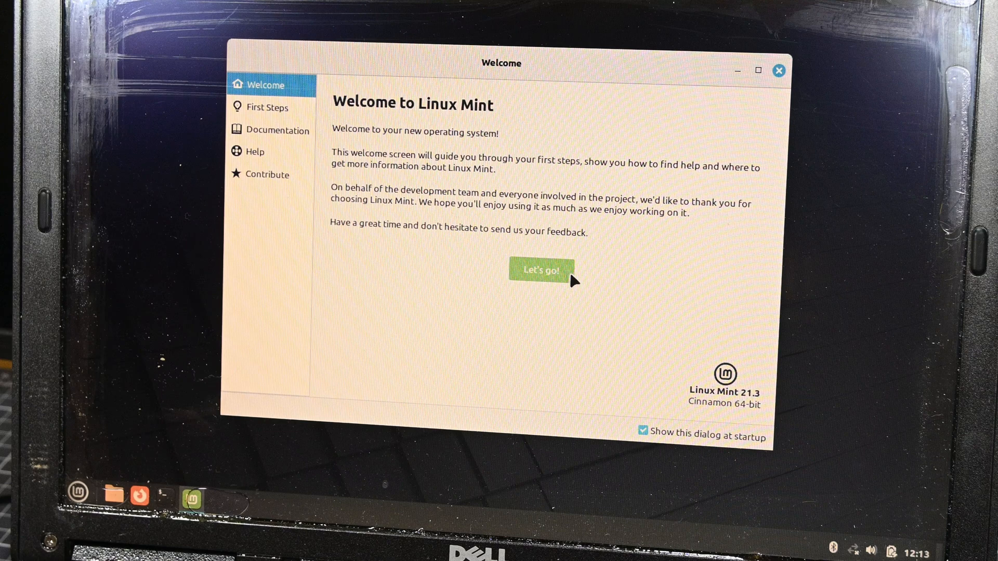
- Turn off 'Show this dialog at startup' and dismiss the Mint Welcome window
{"action": "left_click", "coordinate": [539, 271]}
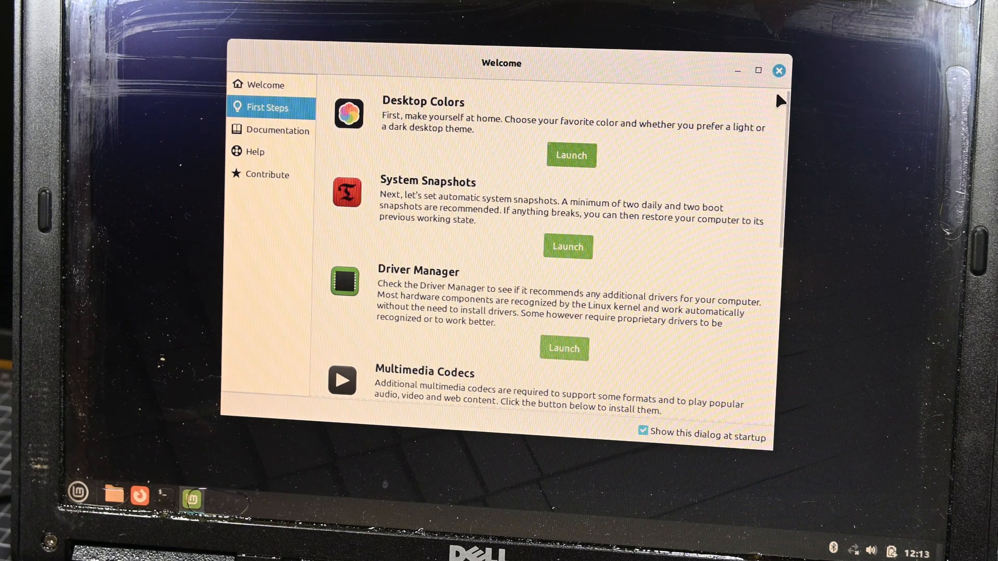
{"action": "left_click", "coordinate": [641, 436]}
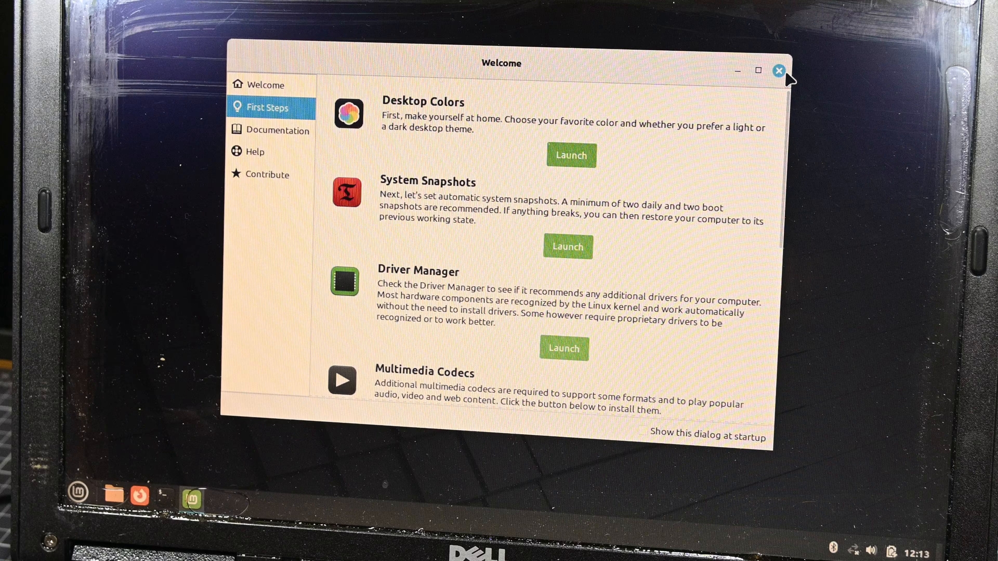
{"action": "left_click", "coordinate": [778, 69]}
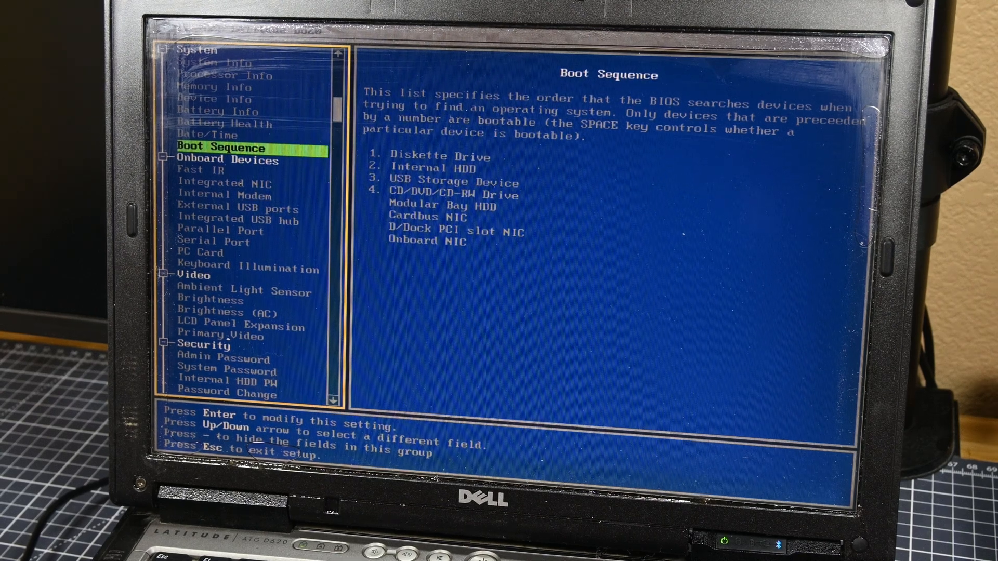
- Leave Dell BIOS Setup via Esc and confirm Exit after viewing Boot Sequence
{"action": "key", "text": "Escape"}
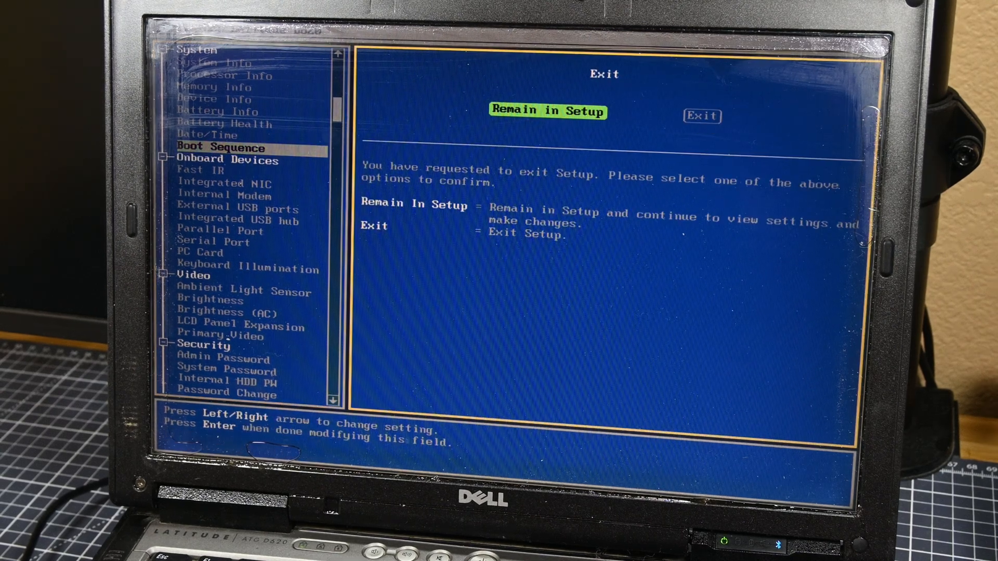
{"action": "left_click", "coordinate": [701, 115]}
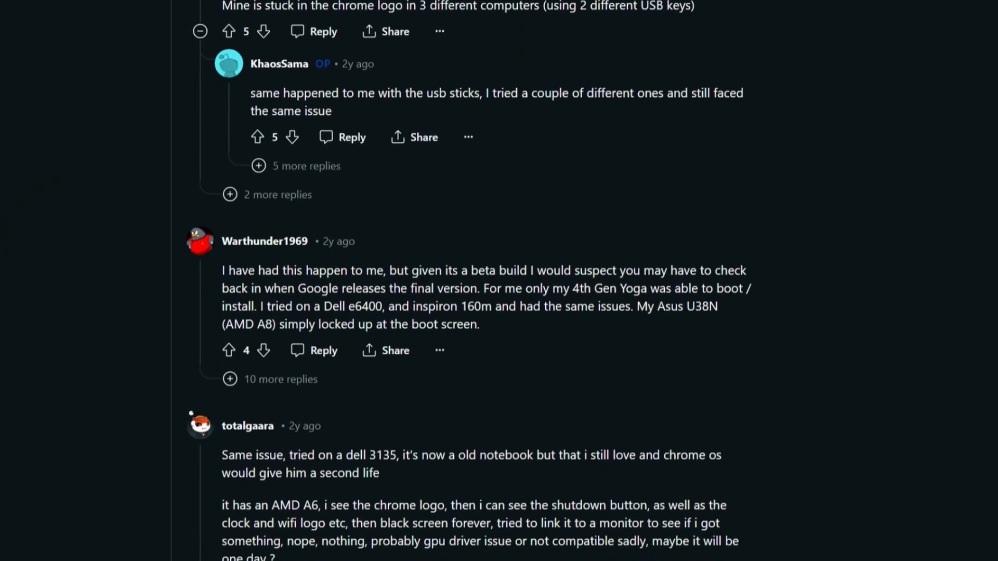
- Scroll through Reddit comments on Dell laptops stuck at the Chrome boot logo
{"action": "scroll", "scroll_direction": "down", "scroll_amount": 3}
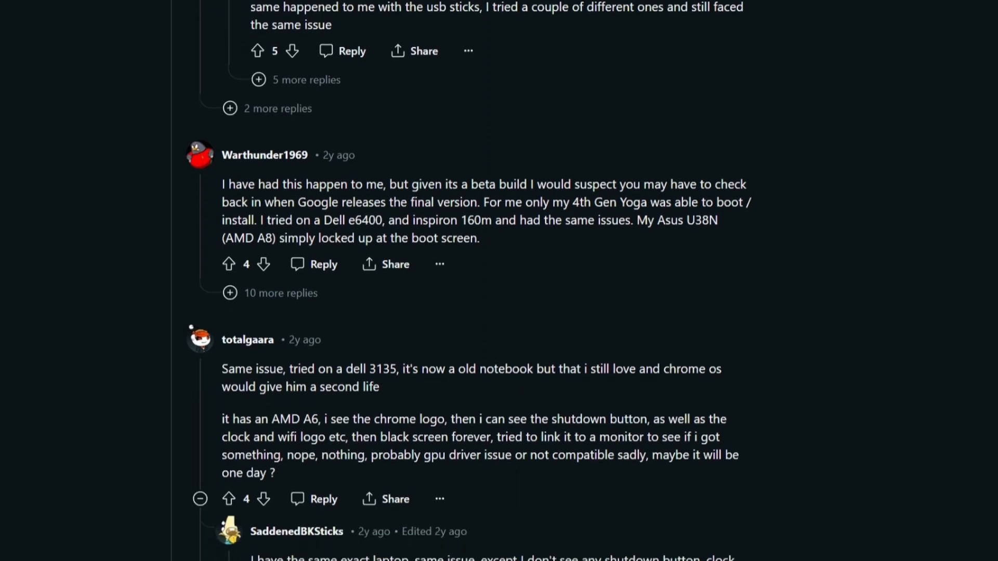
{"action": "scroll", "scroll_direction": "down", "scroll_amount": 3}
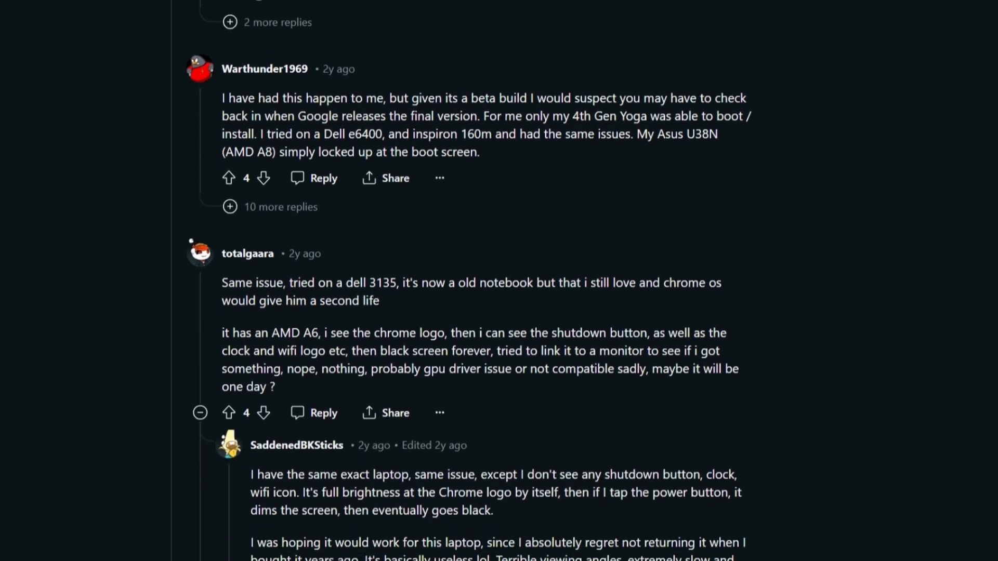
{"action": "scroll", "scroll_direction": "down", "scroll_amount": 3}
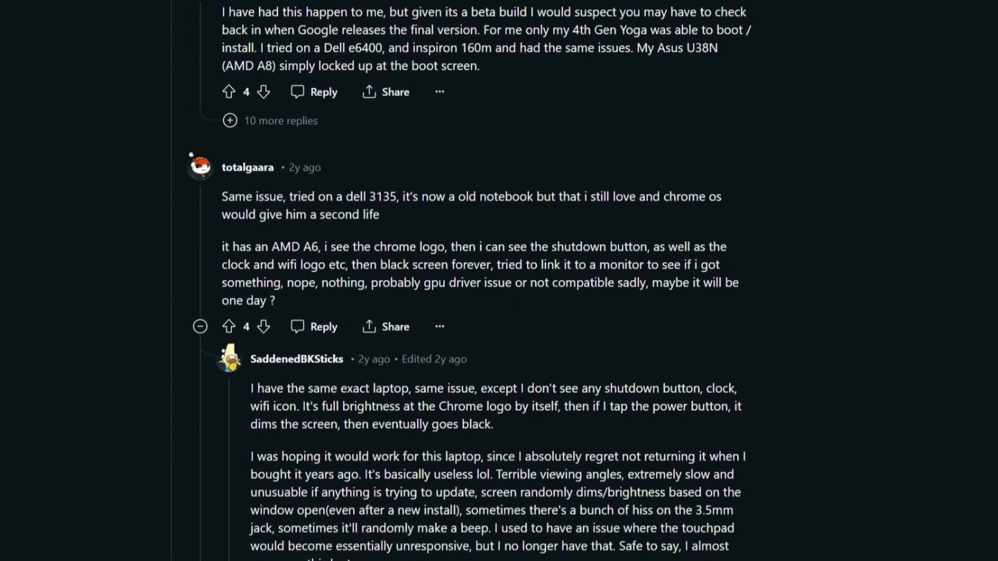
{"action": "scroll", "scroll_direction": "down", "scroll_amount": 3}
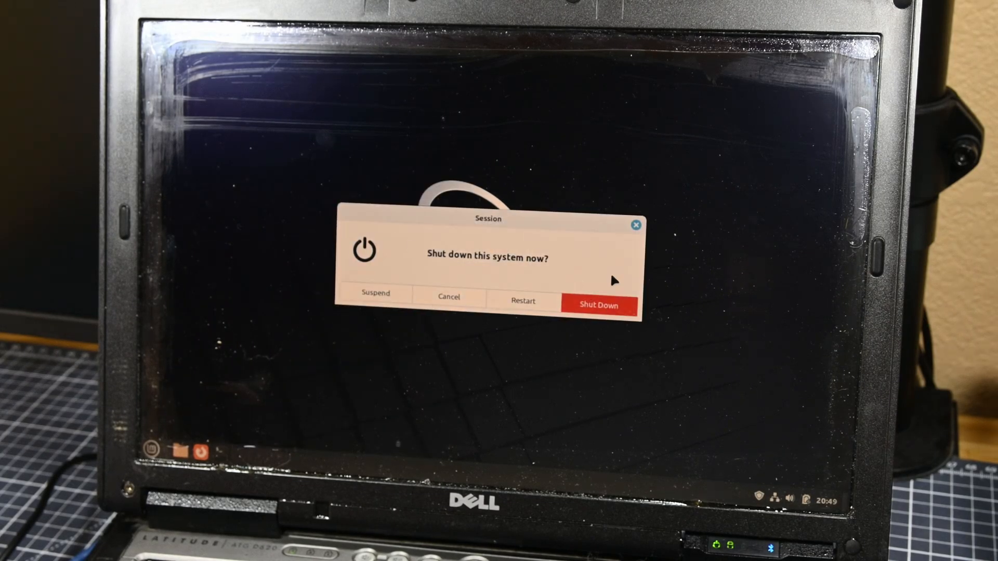
- Confirm Shut Down in the Session dialog to power off the laptop
{"action": "left_click", "coordinate": [597, 306]}
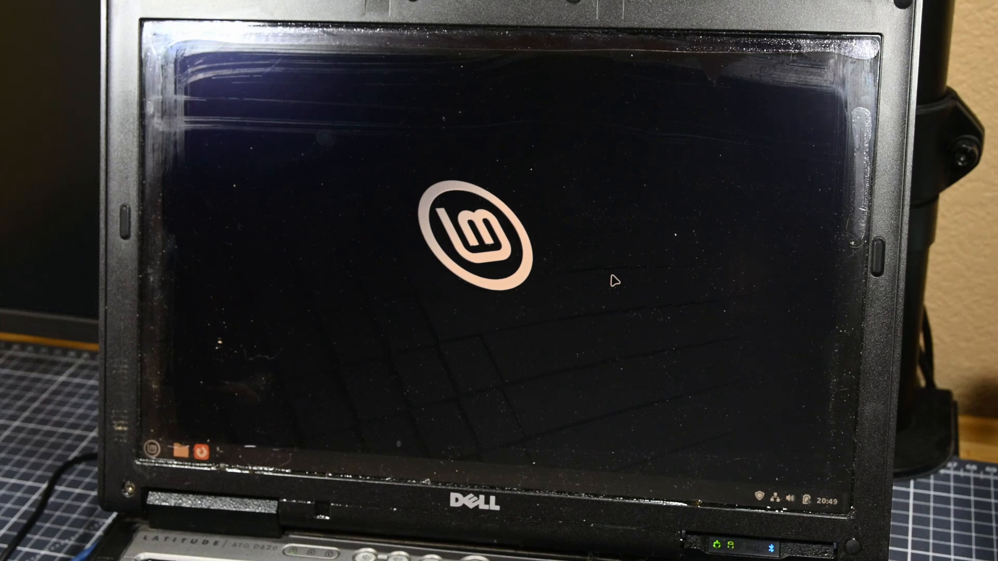